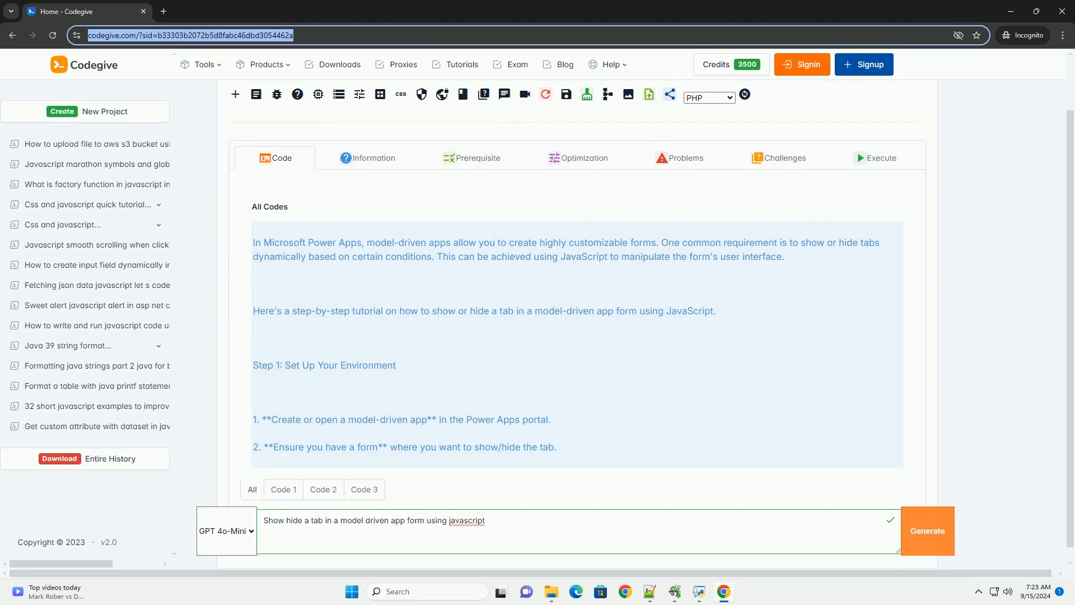
pyautogui.scroll(-3)
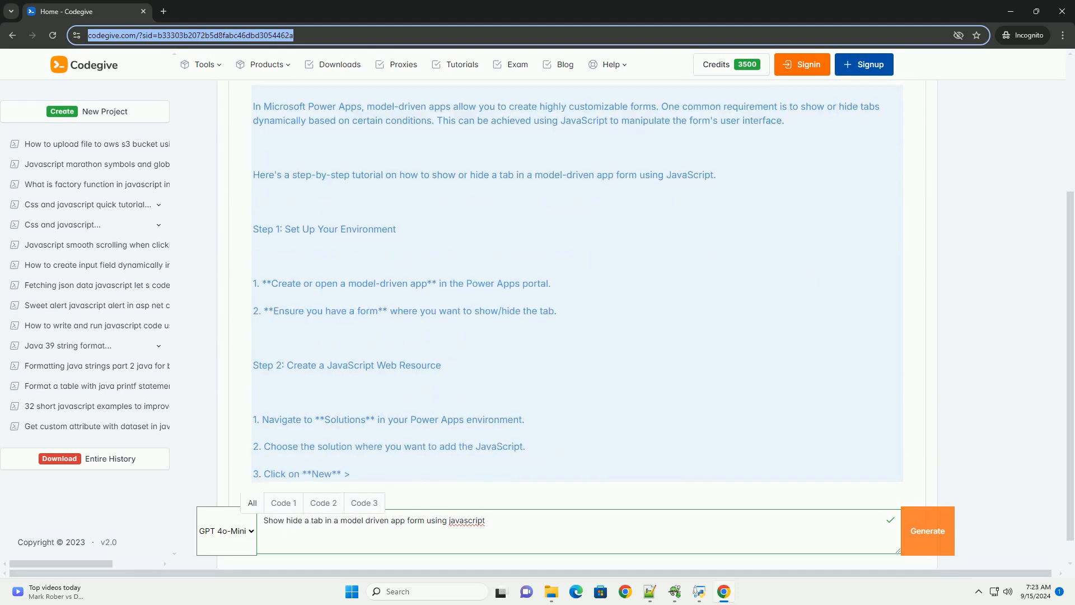
pyautogui.scroll(-3)
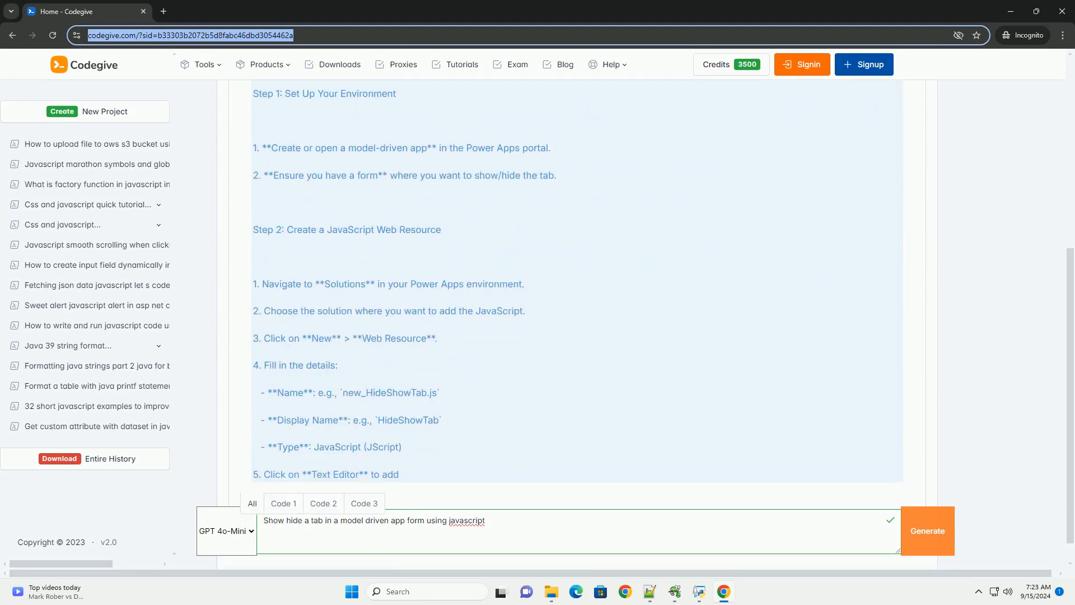
pyautogui.scroll(-3)
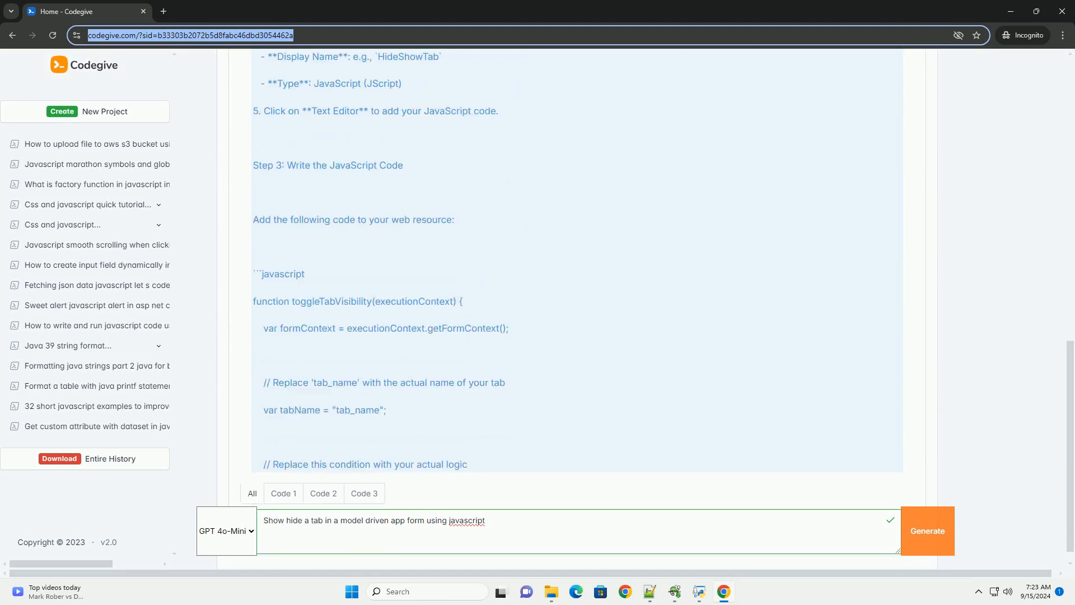
pyautogui.scroll(-3)
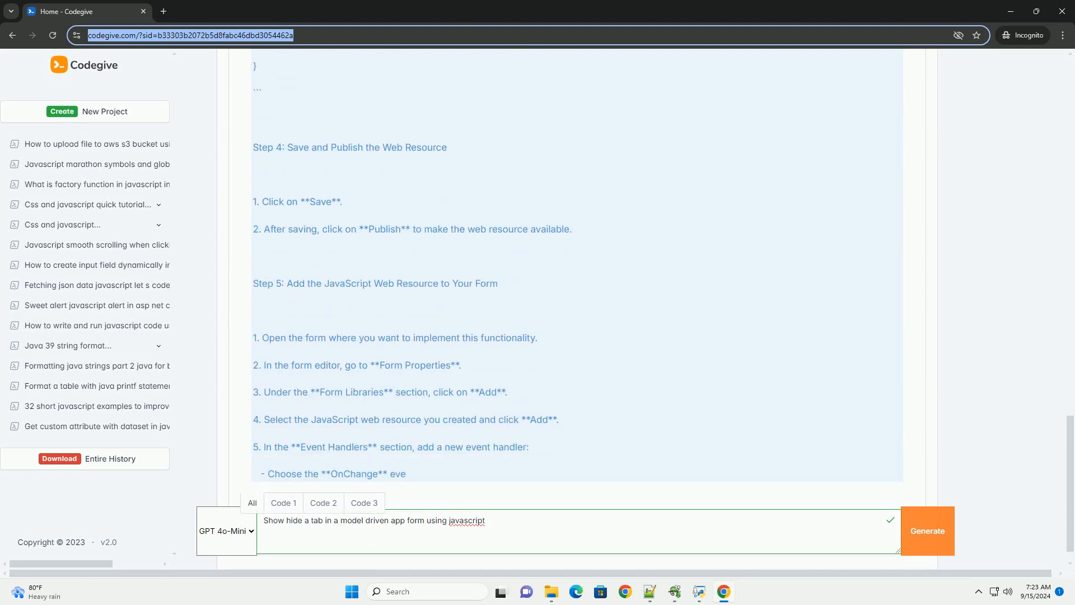
pyautogui.scroll(-3)
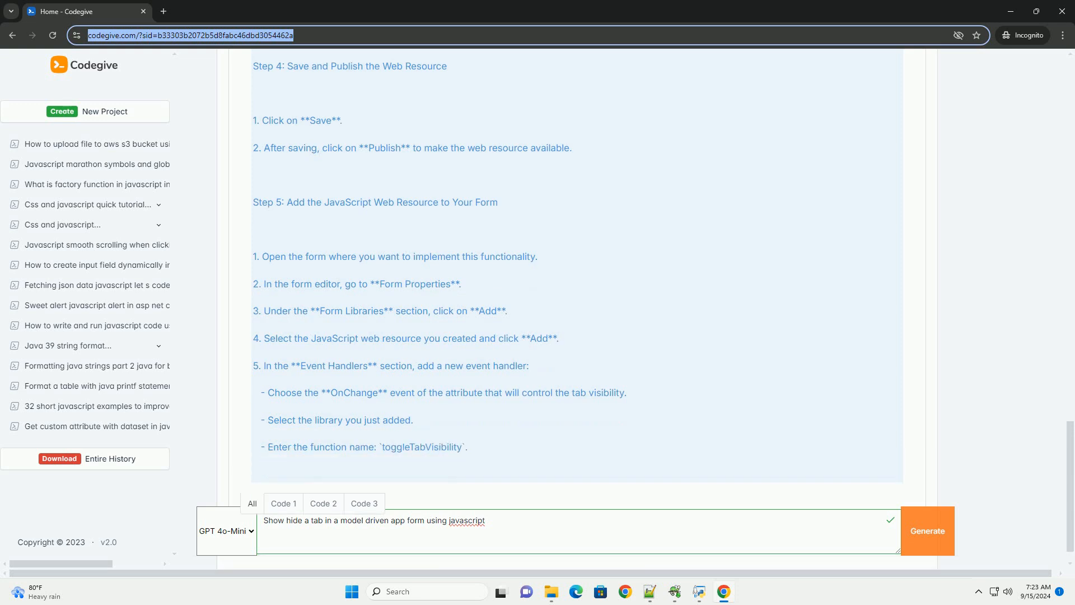
pyautogui.scroll(-3)
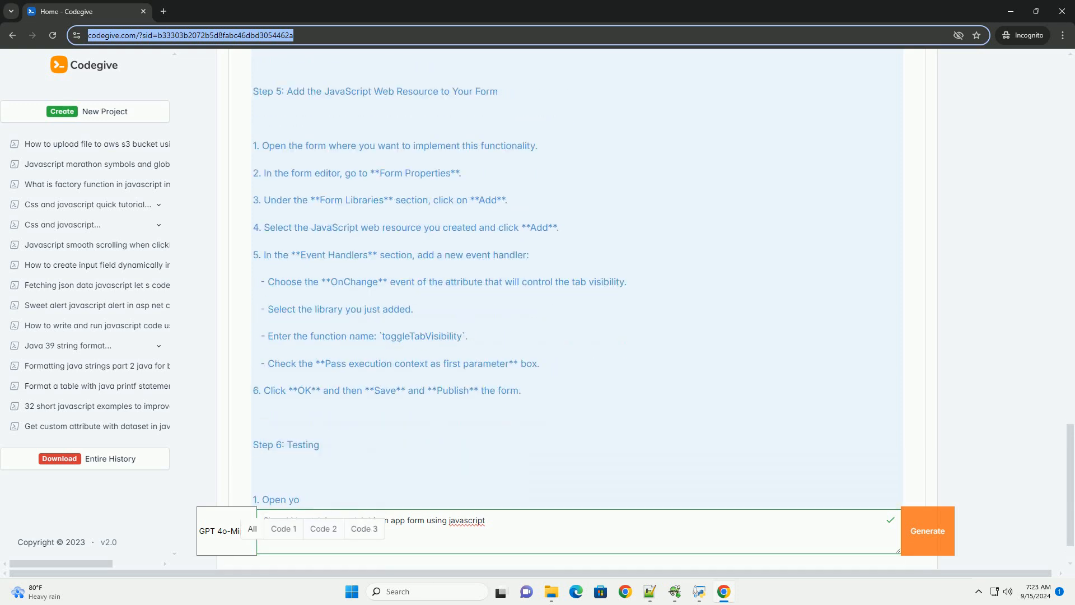
pyautogui.scroll(-3)
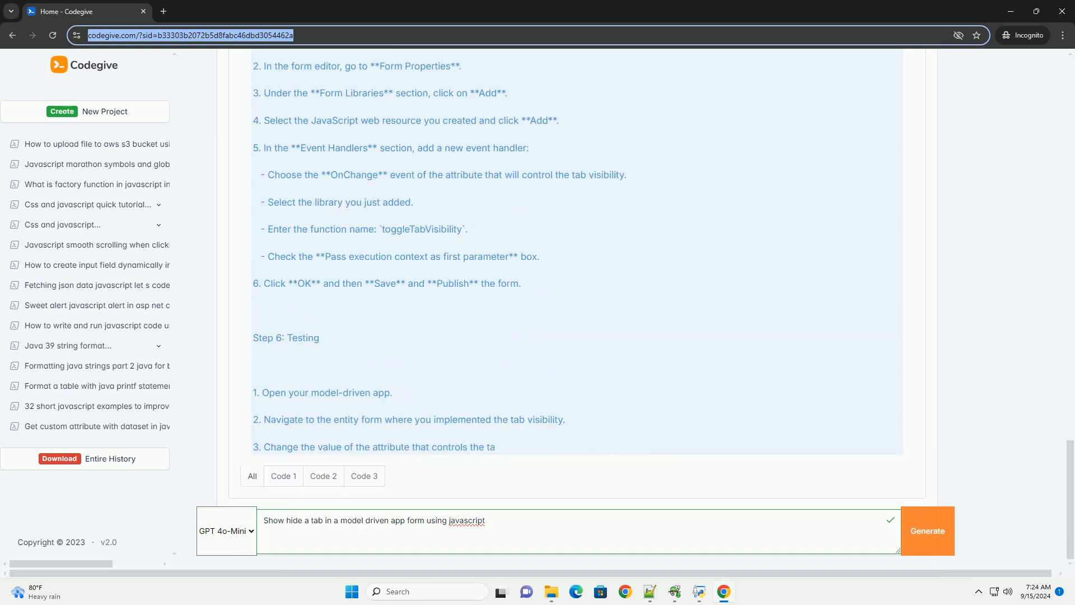
pyautogui.scroll(-3)
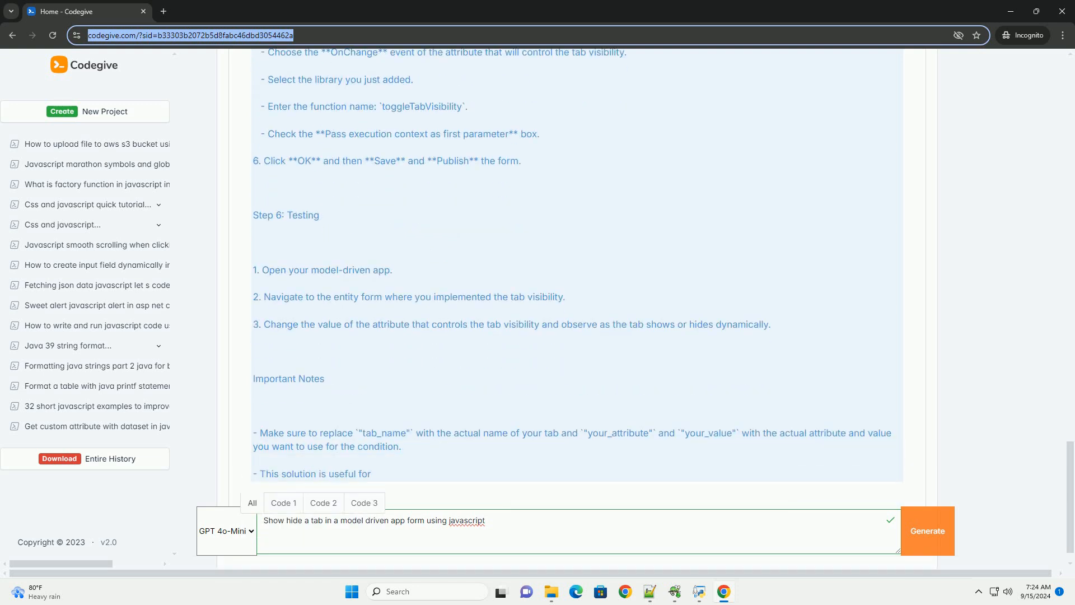
pyautogui.scroll(-3)
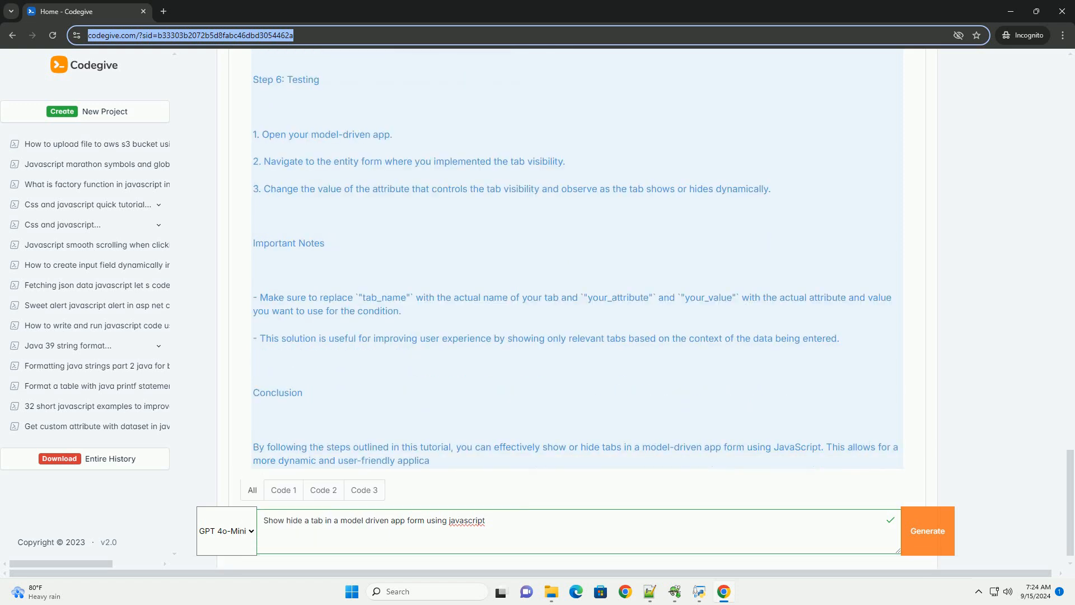
pyautogui.scroll(-3)
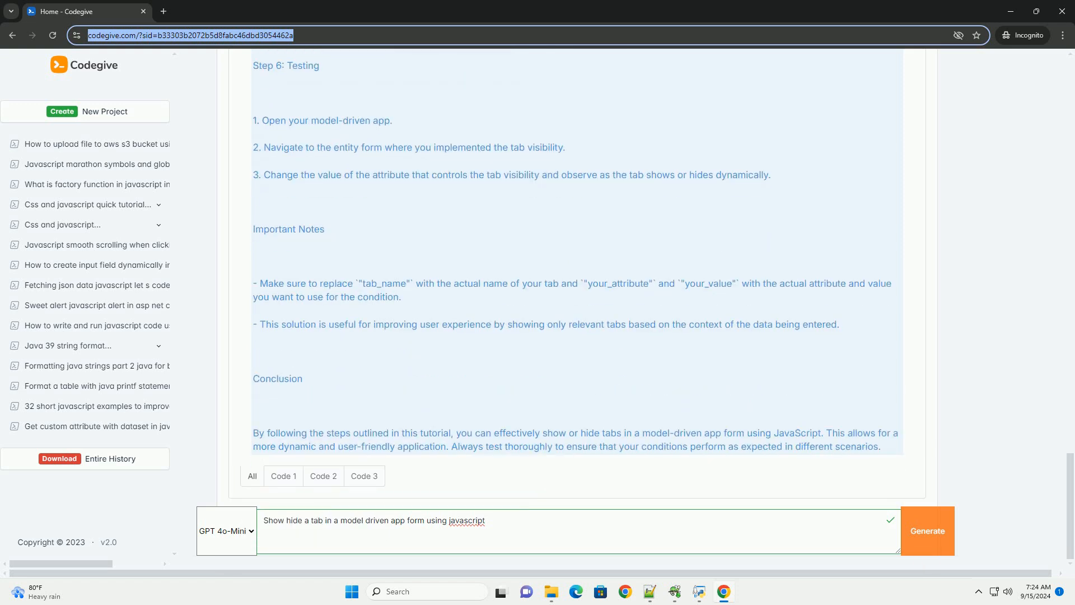